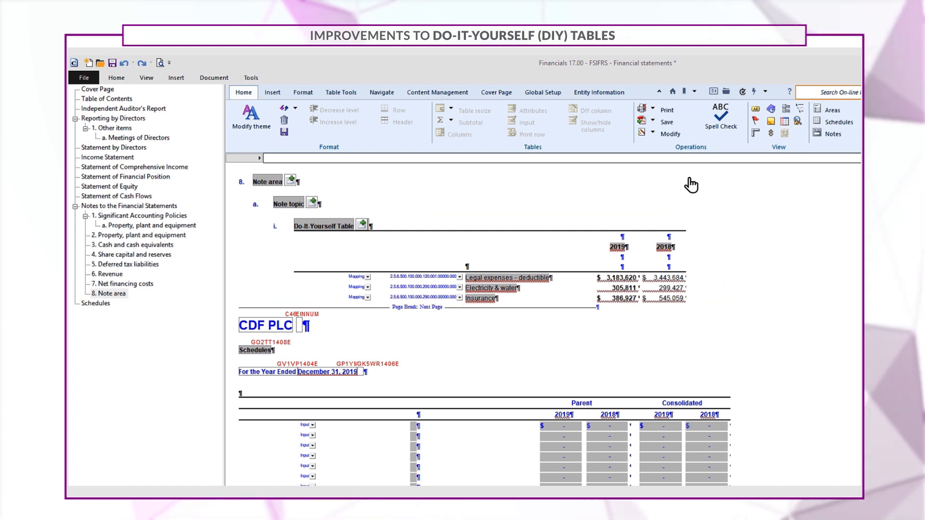
Step: Copy the Note area DIY table and add an empty paragraph before the Net financing costs detailed table
{"action": "right_click", "coordinate": [691, 185]}
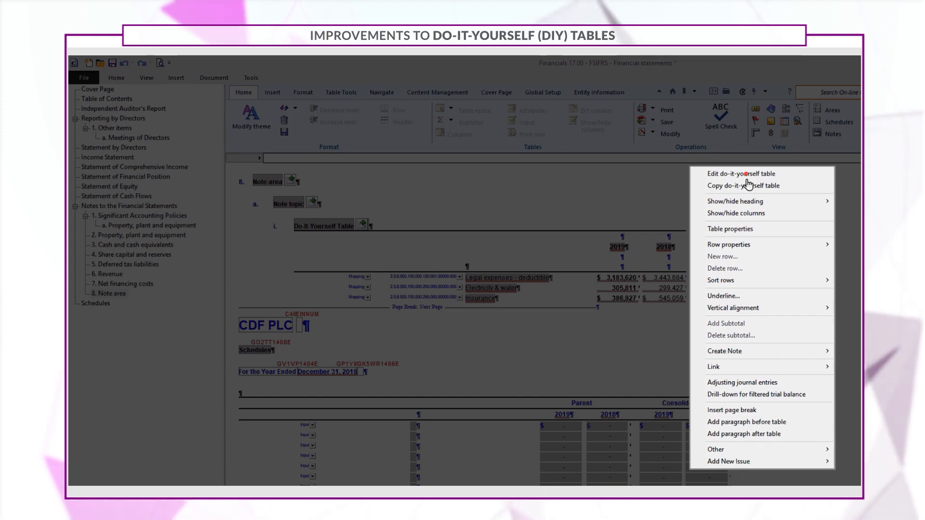
{"action": "left_click", "coordinate": [742, 174]}
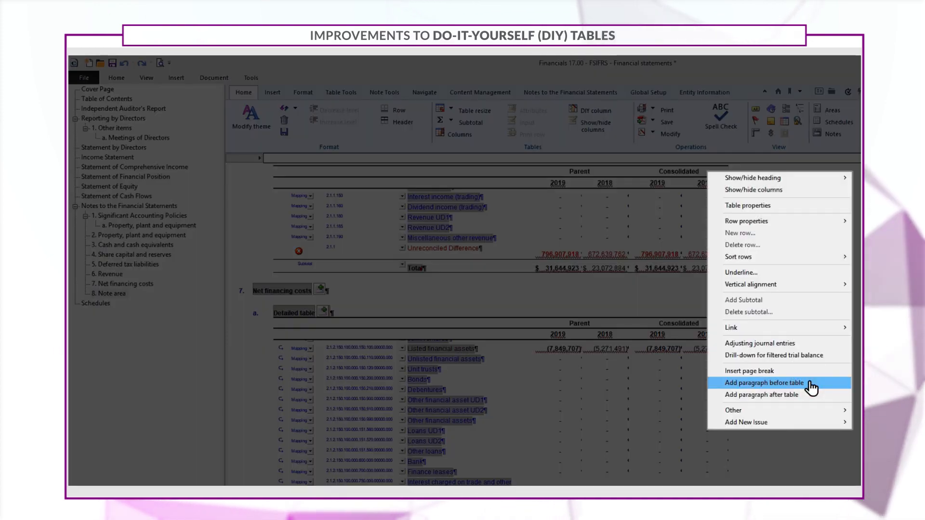
{"action": "left_click", "coordinate": [764, 383]}
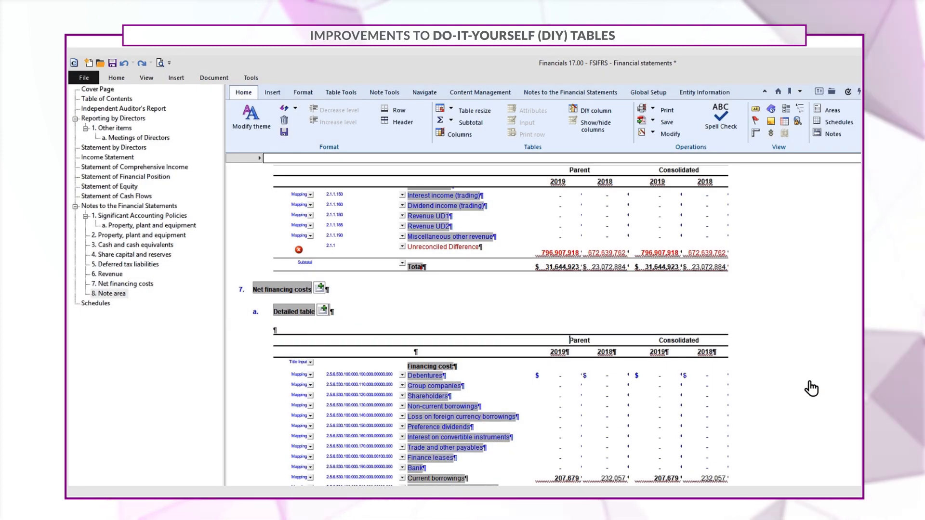
Step: Paste the copied DIY table into the new empty paragraph of the Net financing costs note
{"action": "right_click", "coordinate": [286, 330]}
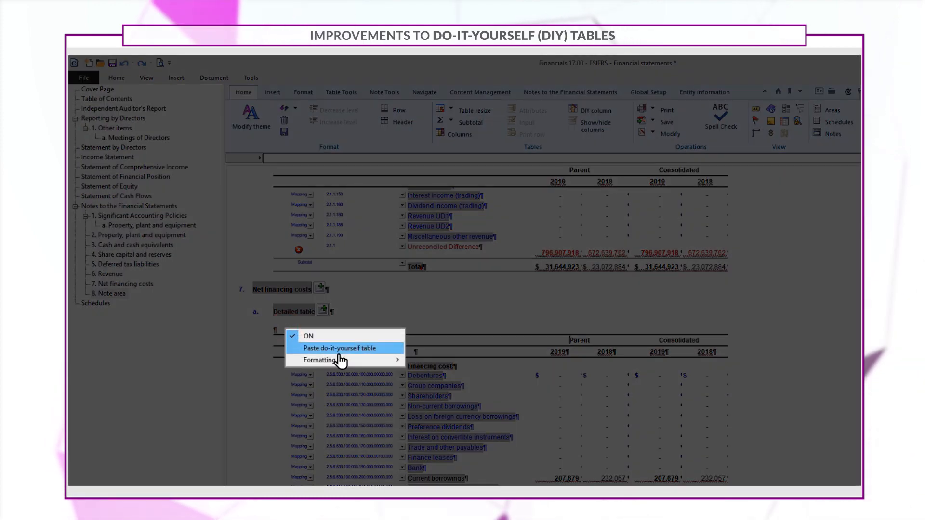
{"action": "left_click", "coordinate": [339, 348]}
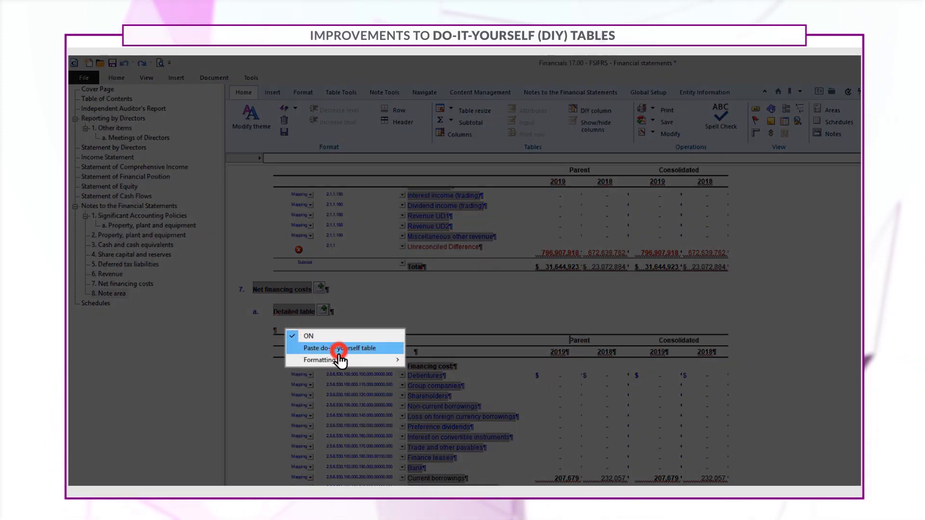
{"action": "left_click", "coordinate": [336, 348]}
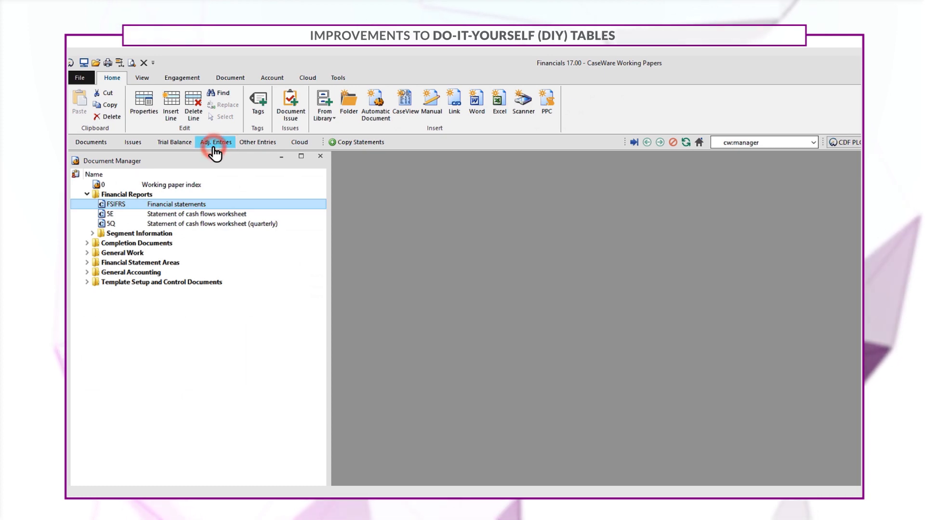
Step: From adjusting entry 14, enable Show extra Adjusting Entry types and review the expanded Type list
{"action": "left_click", "coordinate": [215, 141]}
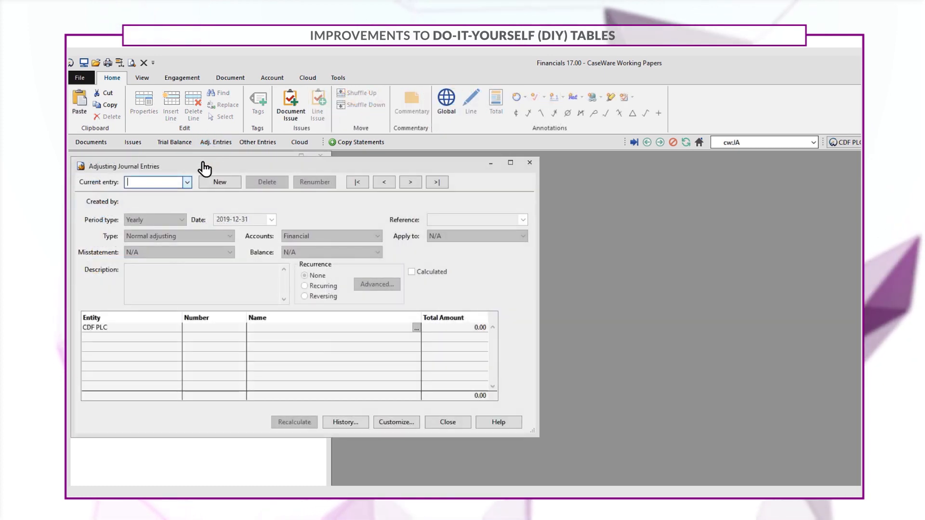
{"action": "left_click", "coordinate": [187, 182]}
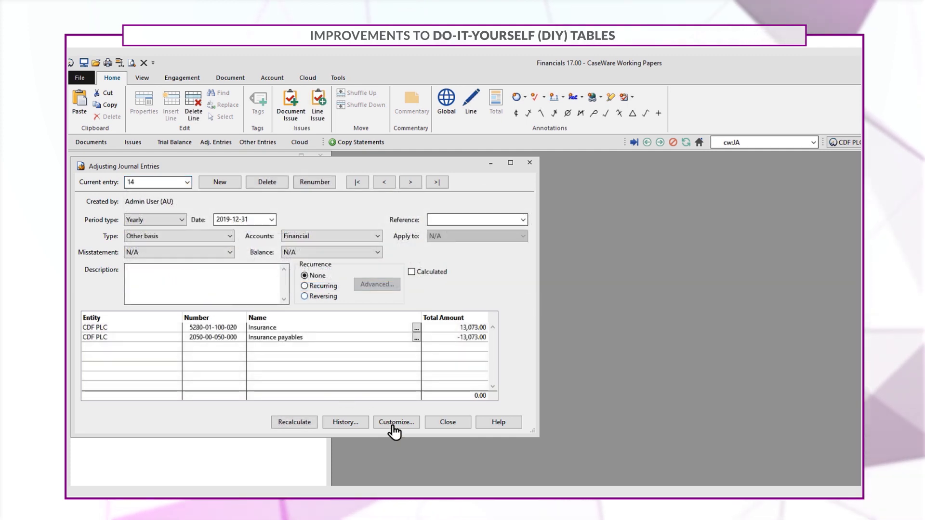
{"action": "left_click", "coordinate": [396, 422]}
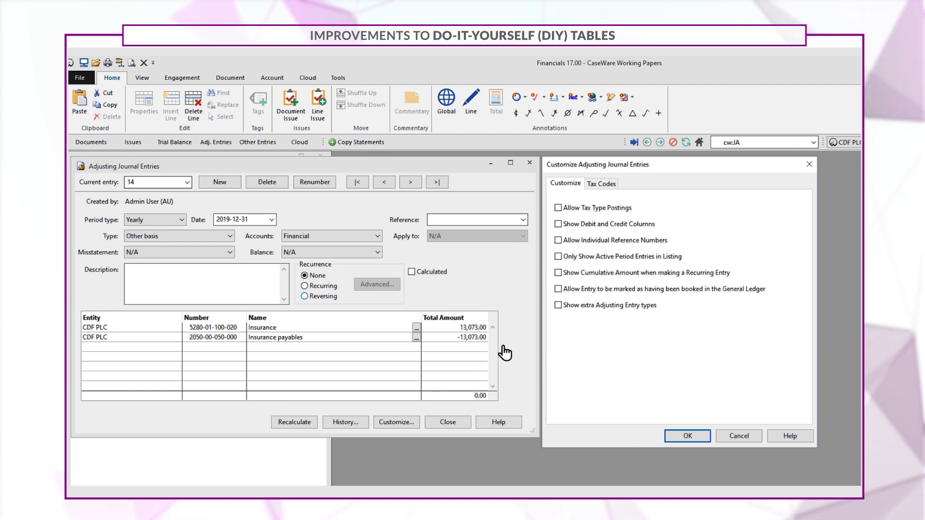
{"action": "left_click", "coordinate": [558, 306]}
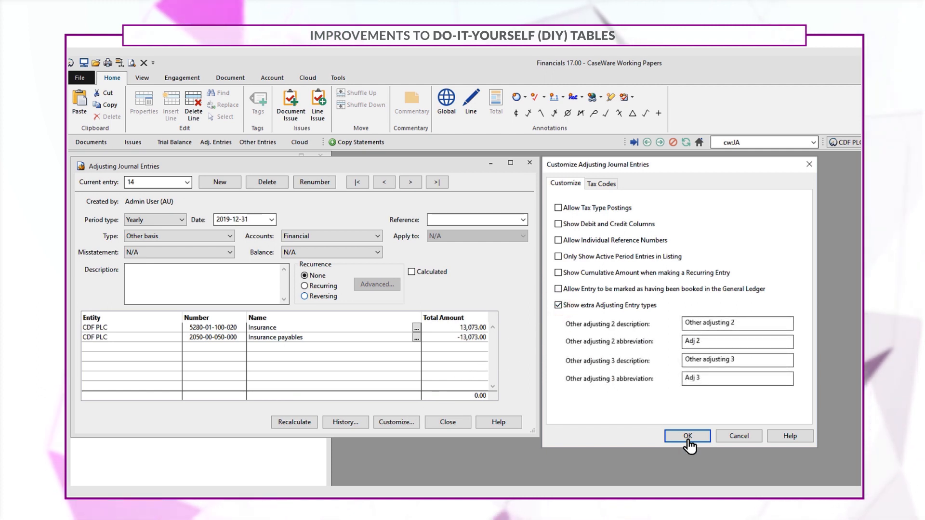
{"action": "left_click", "coordinate": [687, 436]}
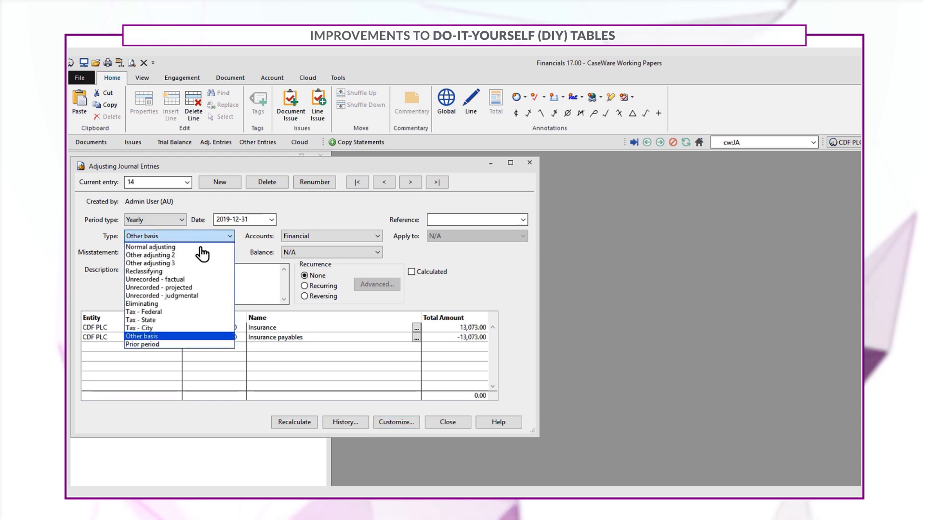
{"action": "left_click", "coordinate": [151, 255]}
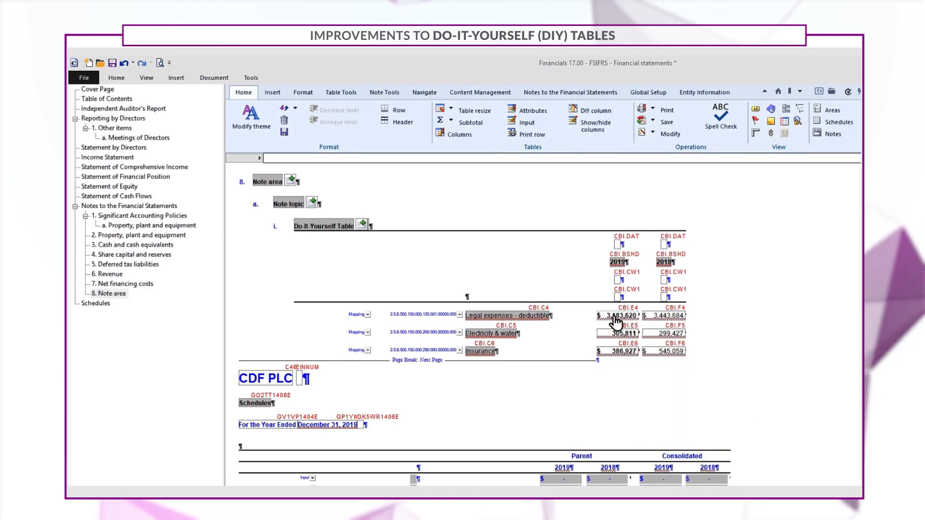
Step: Set the 2019 column's balance type to Report balance including Other adjusting 2, raising Insurance to 400,000
{"action": "right_click", "coordinate": [616, 322]}
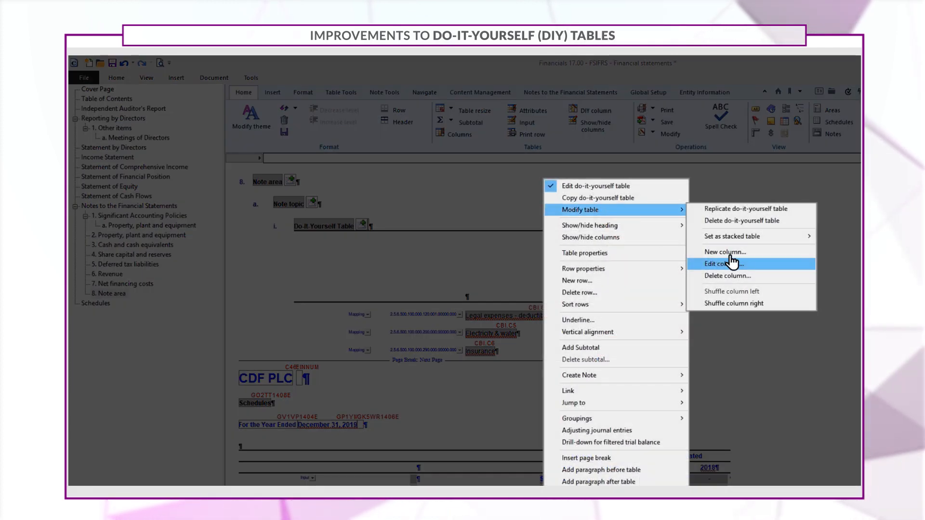
{"action": "left_click", "coordinate": [721, 263]}
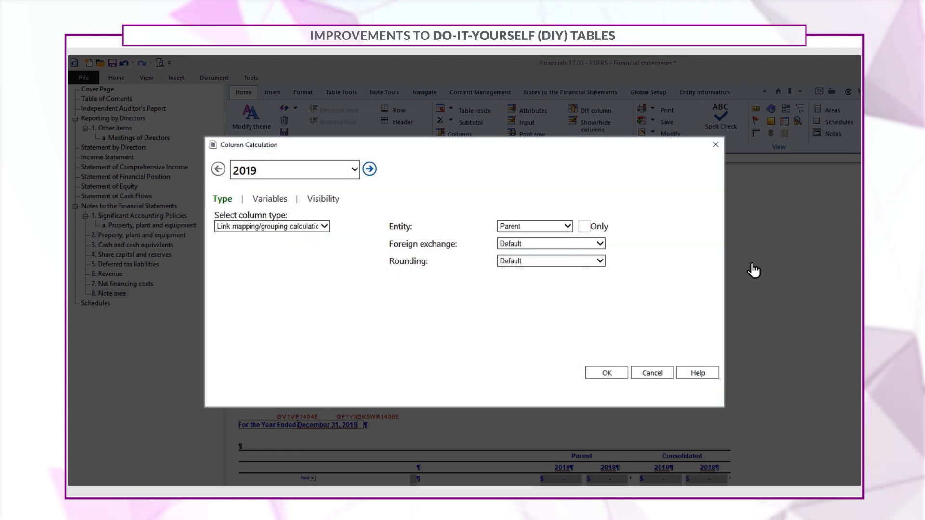
{"action": "left_click", "coordinate": [270, 198]}
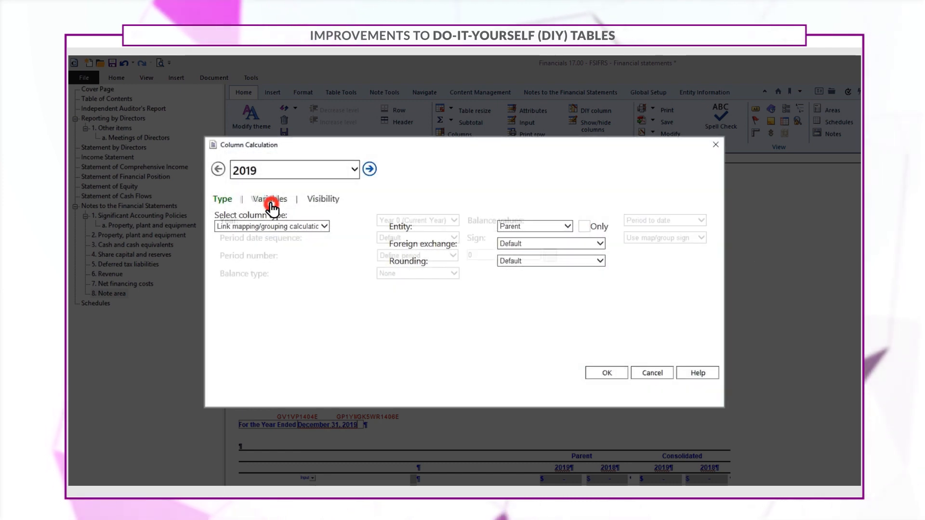
{"action": "left_click", "coordinate": [268, 198]}
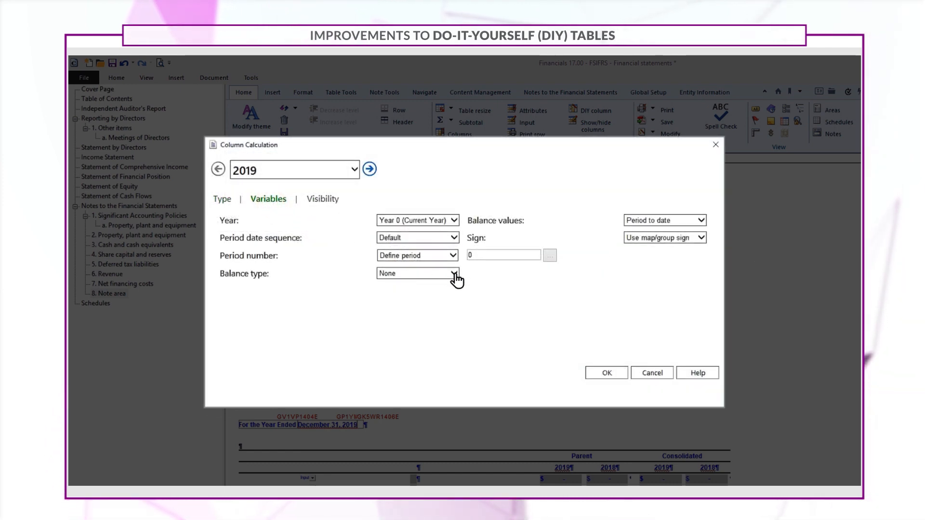
{"action": "left_click", "coordinate": [416, 273]}
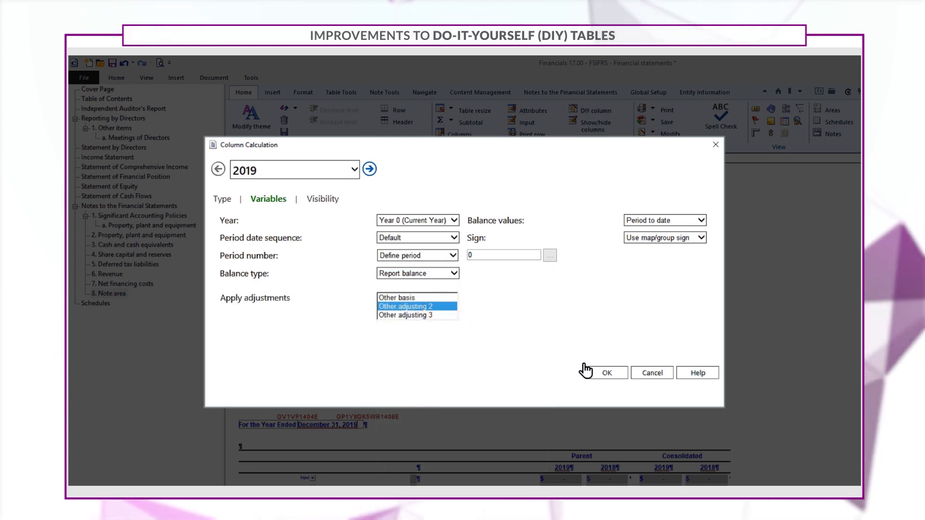
{"action": "left_click", "coordinate": [607, 372]}
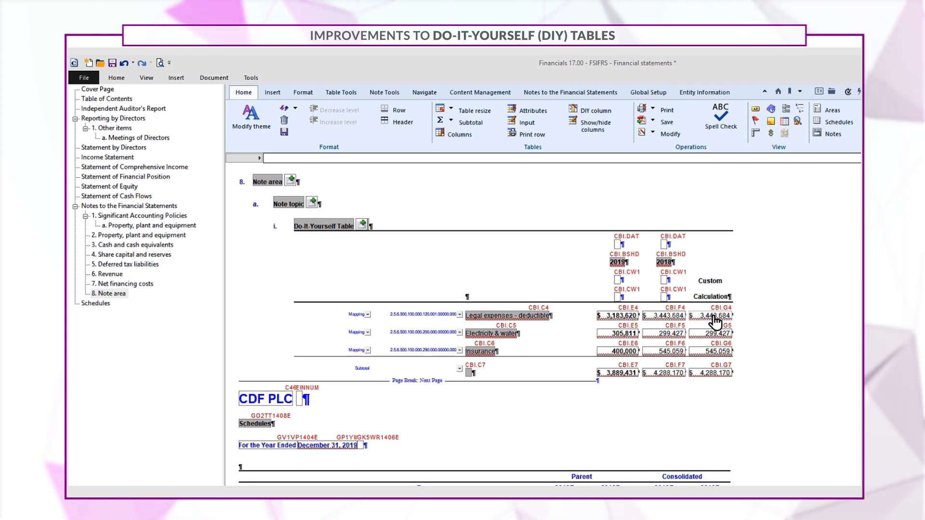
Step: Set the Custom Calculation column to formula (rc(-2)-rc(-1))/(rc(-1)*100), applied on subtotal rows too
{"action": "right_click", "coordinate": [714, 322]}
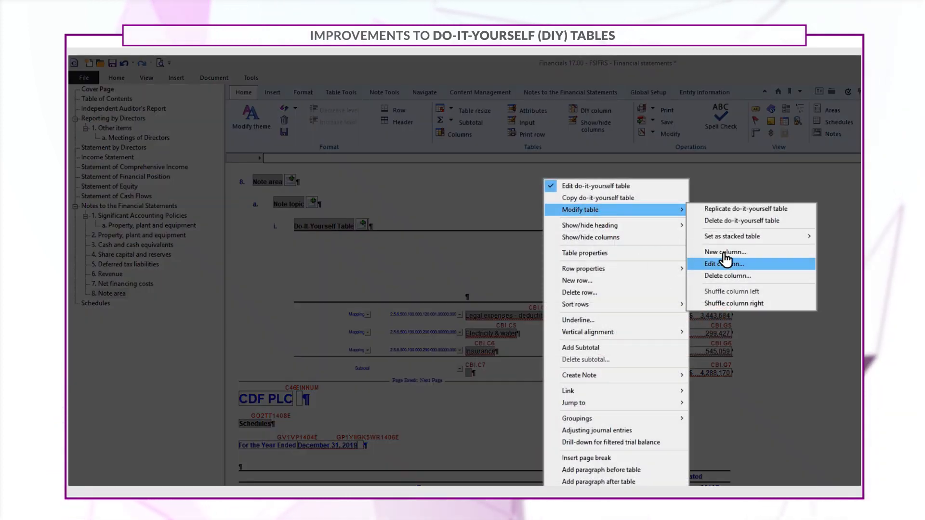
{"action": "left_click", "coordinate": [725, 264]}
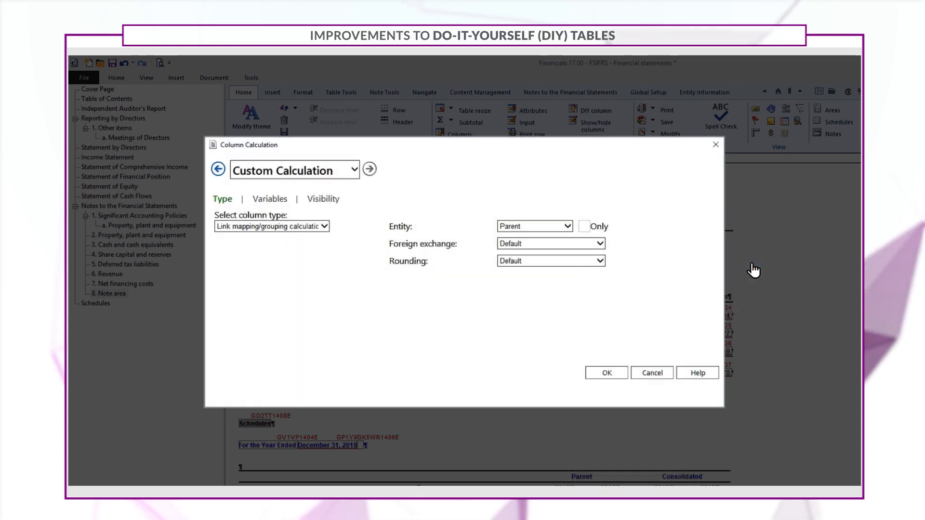
{"action": "left_click", "coordinate": [272, 225]}
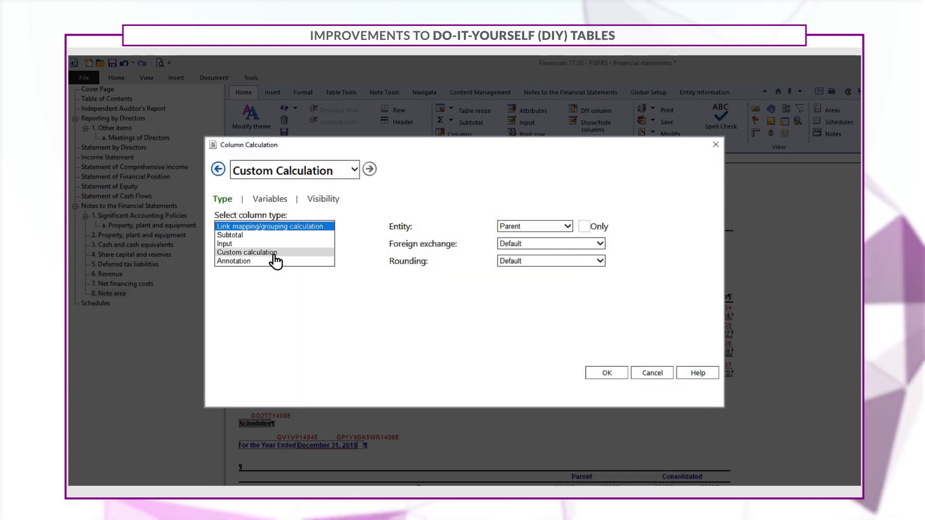
{"action": "left_click", "coordinate": [247, 251]}
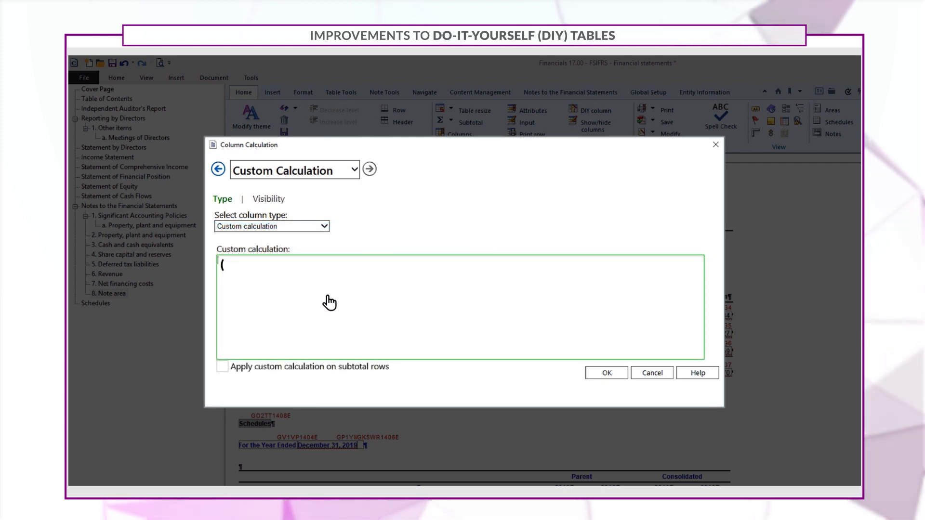
{"action": "type", "text": "rc(-2)-rc(-1))/(rc(-1)*100)"}
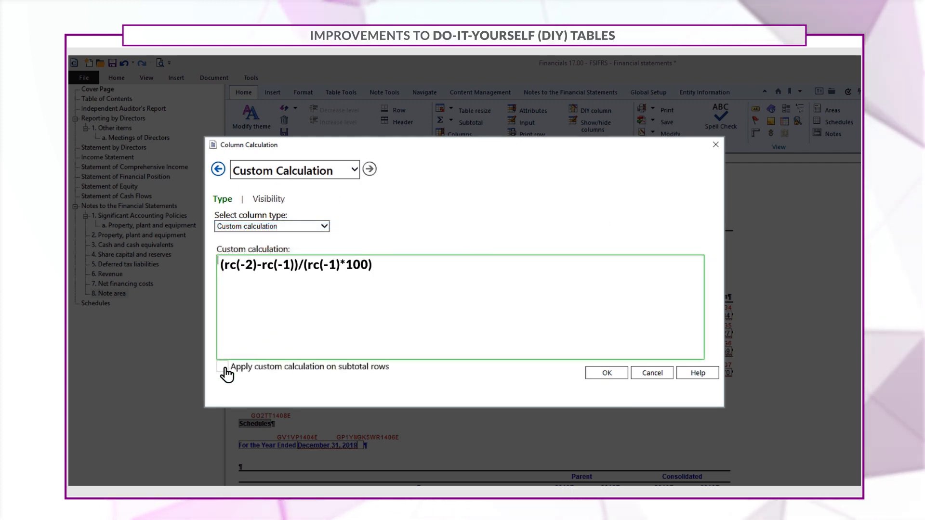
{"action": "left_click", "coordinate": [222, 366]}
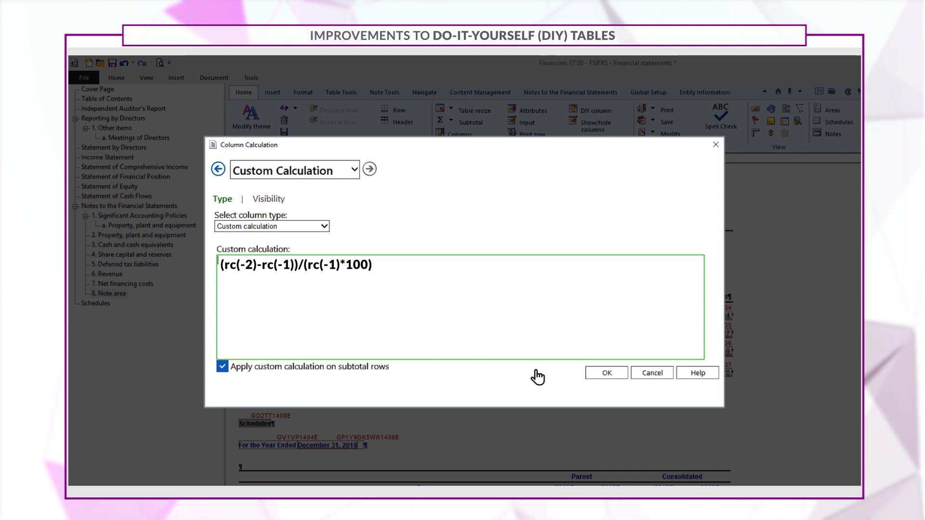
{"action": "left_click", "coordinate": [605, 373]}
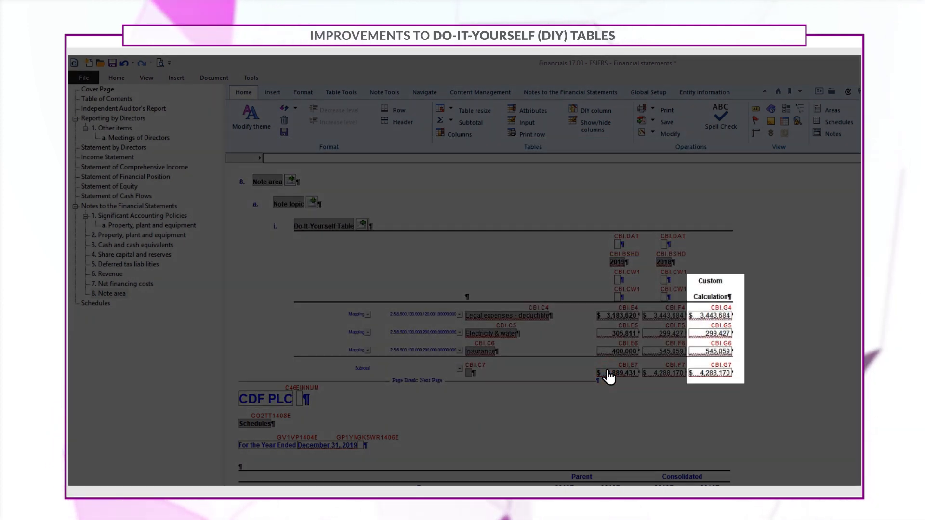
{"action": "left_click", "coordinate": [714, 316]}
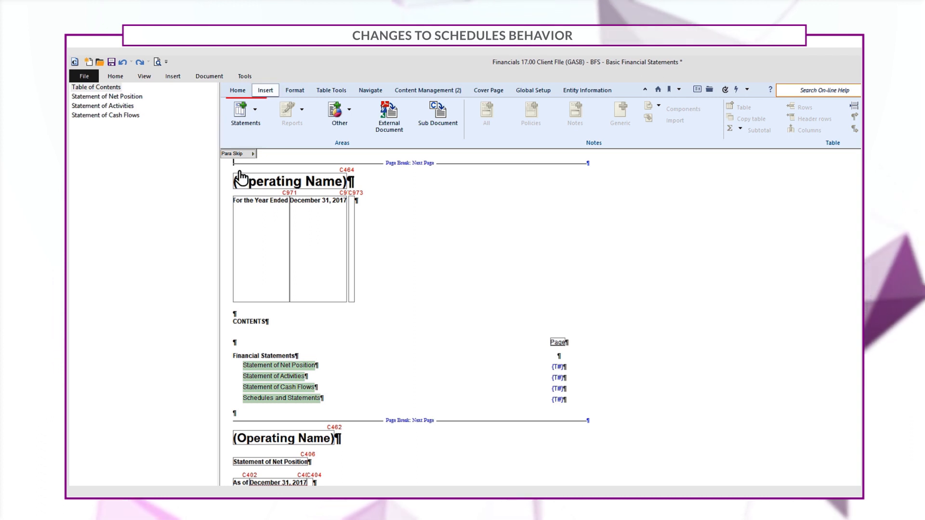
Step: Insert the Net Position by Component schedule, declining placement in the schedules area
{"action": "left_click", "coordinate": [240, 109]}
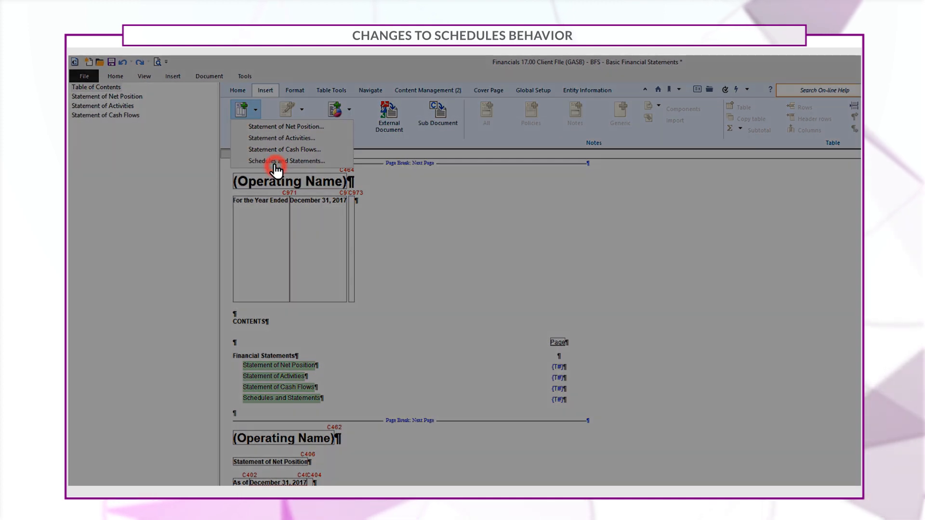
{"action": "left_click", "coordinate": [285, 161]}
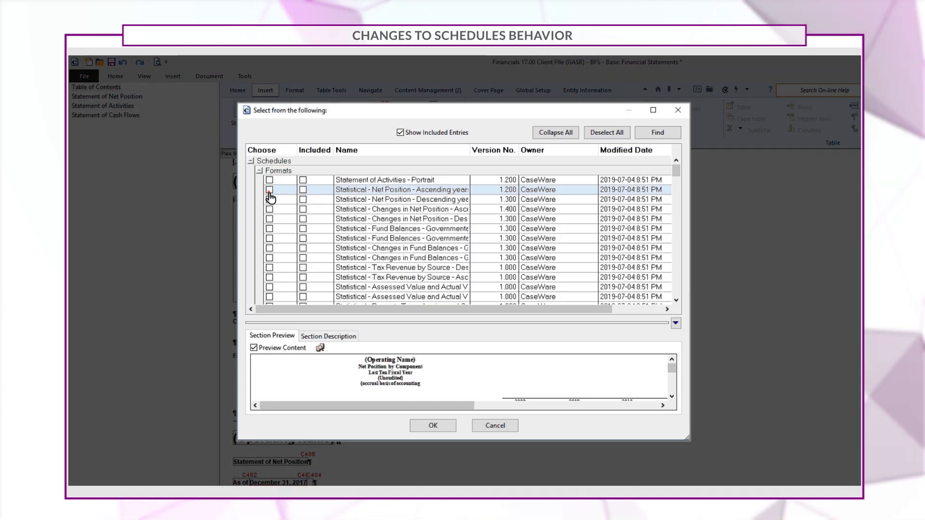
{"action": "left_click", "coordinate": [270, 189]}
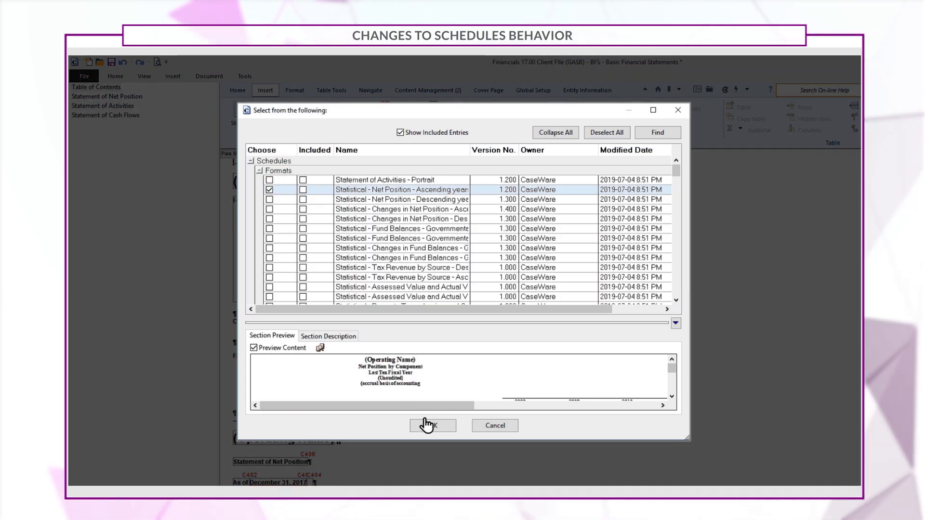
{"action": "left_click", "coordinate": [432, 425]}
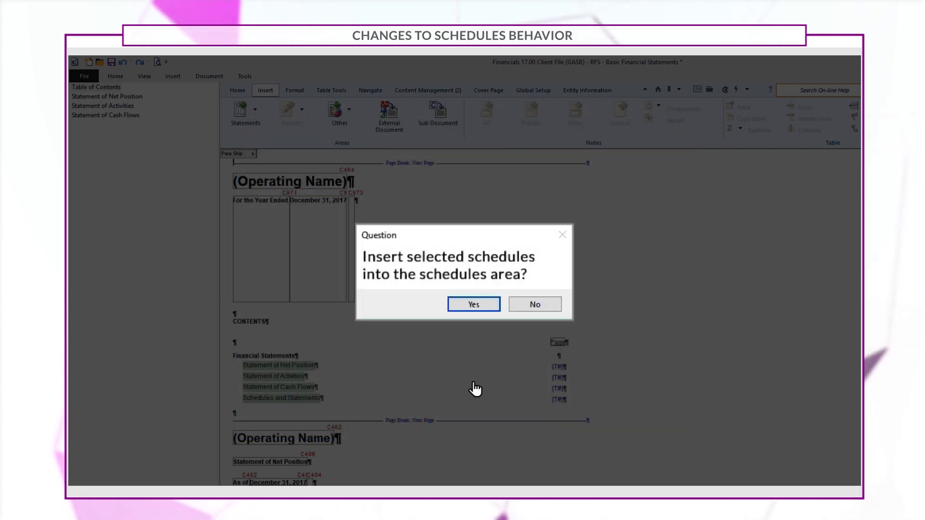
{"action": "left_click", "coordinate": [534, 304]}
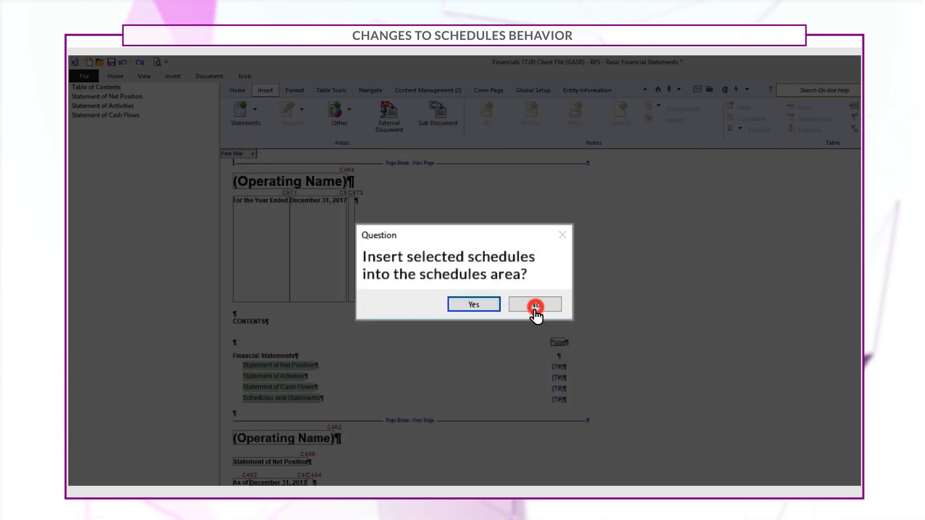
Step: Move Net Position by Component up twice to sit right after the Statement of Net Position
{"action": "left_click", "coordinate": [534, 304]}
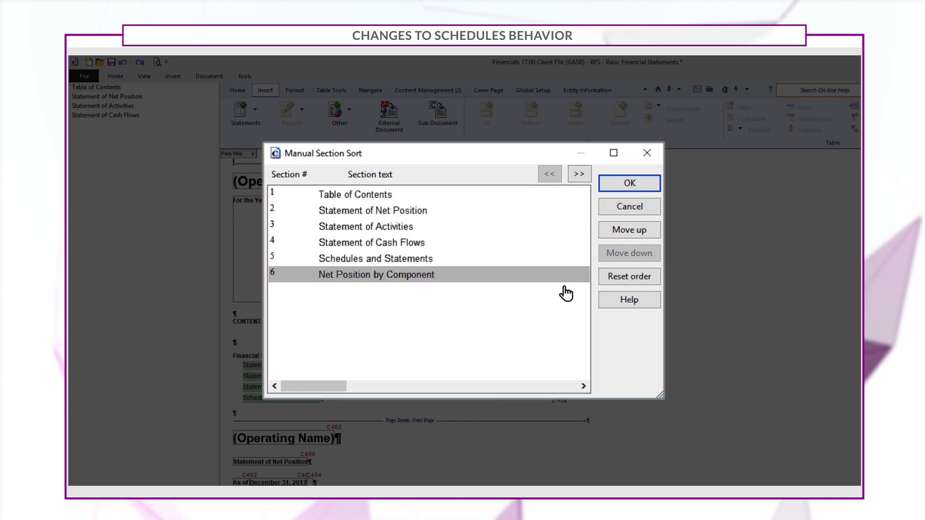
{"action": "left_click", "coordinate": [628, 229]}
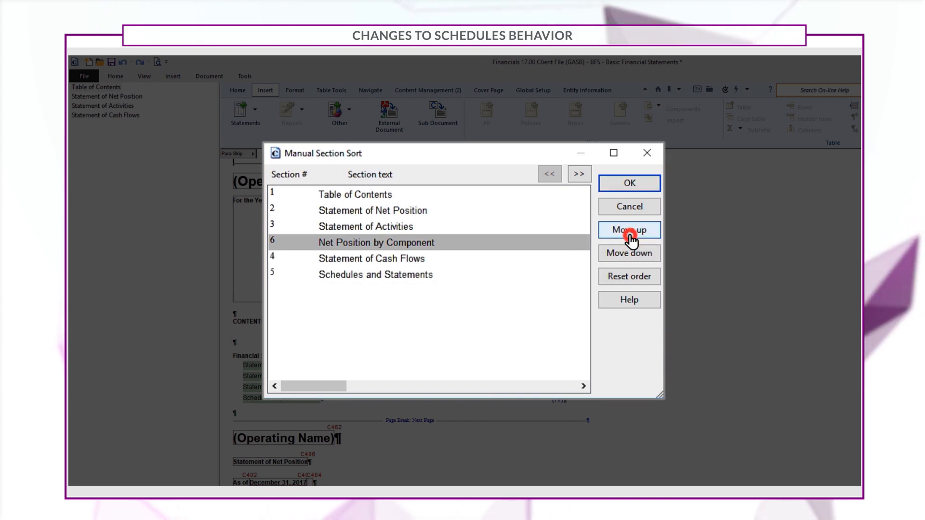
{"action": "left_click", "coordinate": [629, 230]}
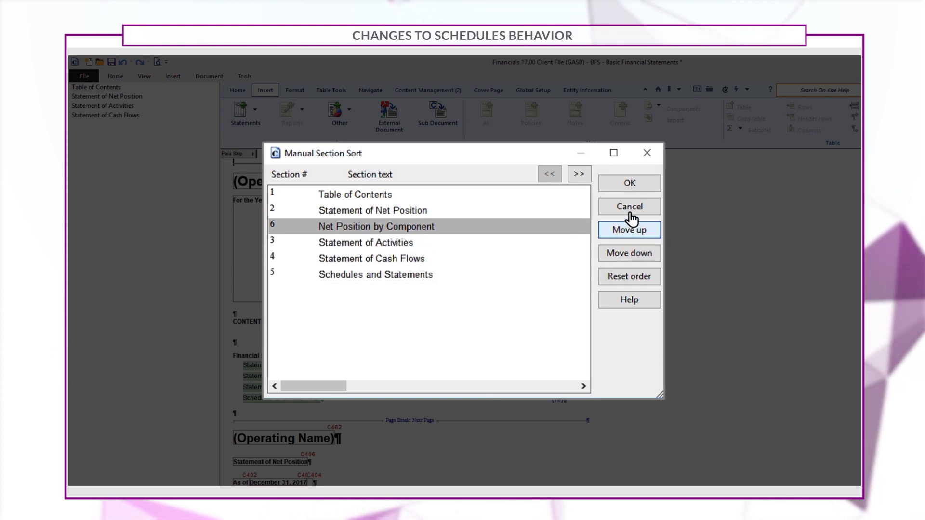
{"action": "left_click", "coordinate": [628, 183]}
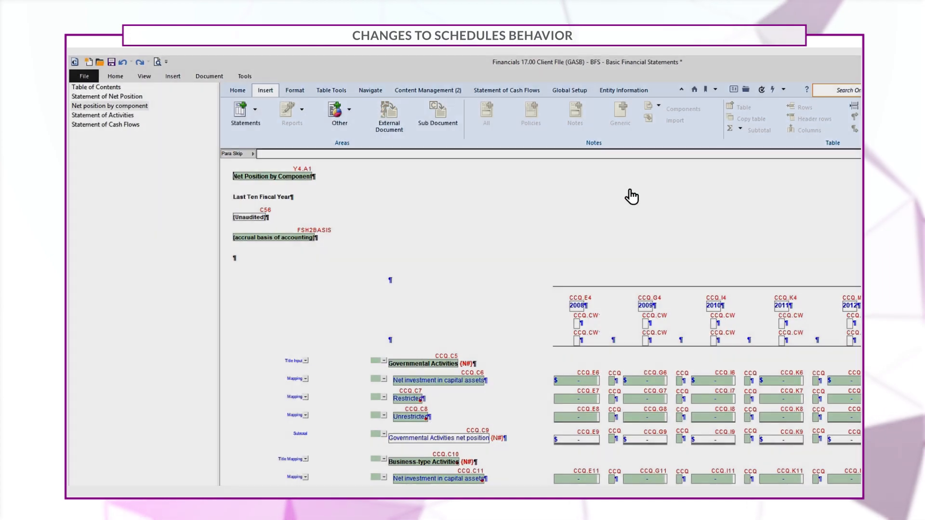
{"action": "left_click", "coordinate": [108, 105]}
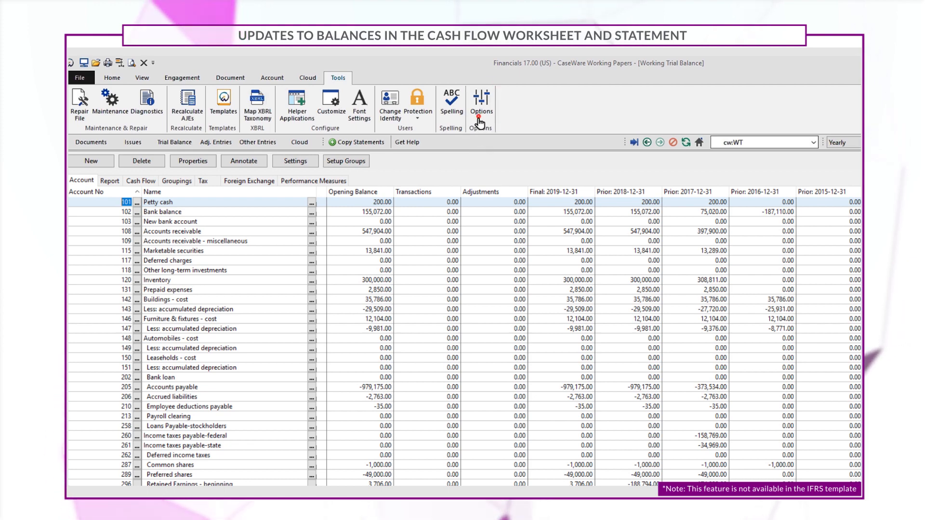
Step: Define a new custom balance IB named Interim Balance with heading IB for current and past years
{"action": "left_click", "coordinate": [479, 101]}
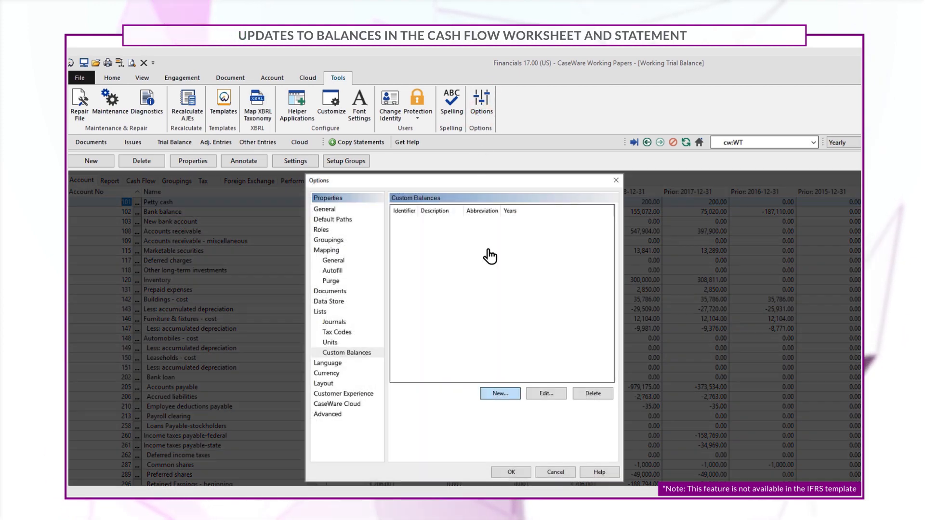
{"action": "left_click", "coordinate": [500, 394]}
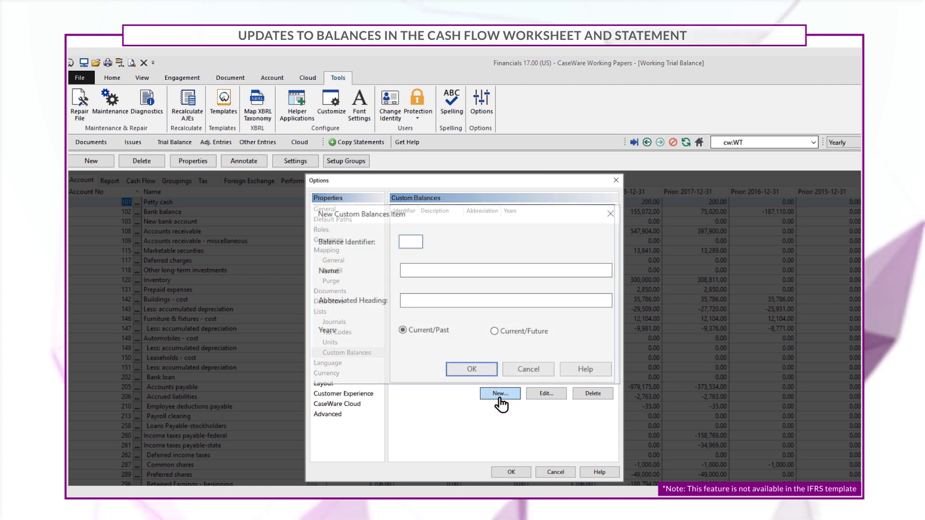
{"action": "type", "text": "Interim Balance"}
{"action": "type", "text": "IB"}
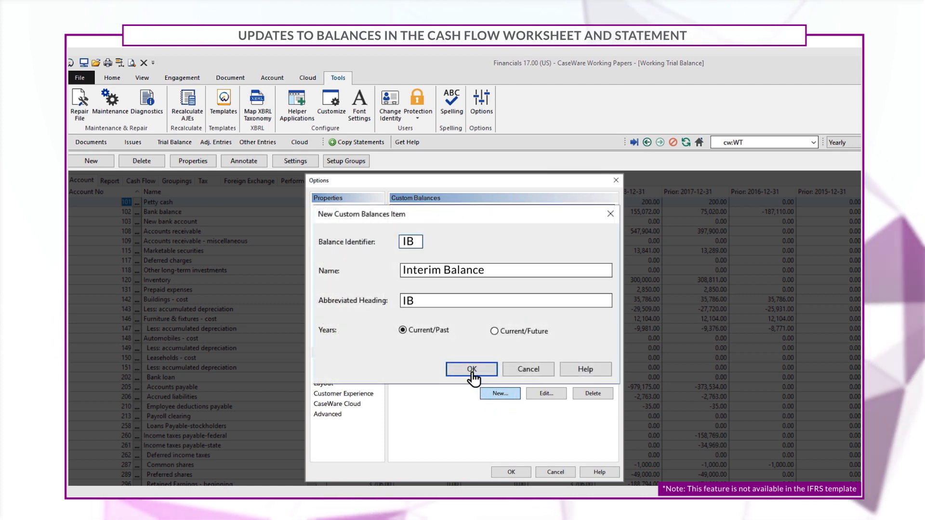
{"action": "left_click", "coordinate": [471, 369]}
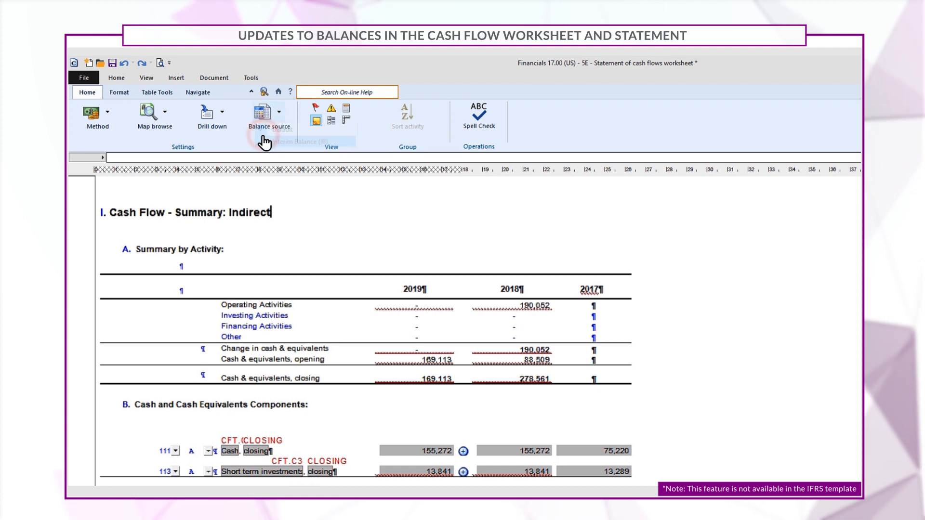
Step: Set the cash flow worksheet's balance source to Interim Balance (IB), 2019 cash closing at 126,000
{"action": "left_click", "coordinate": [278, 112]}
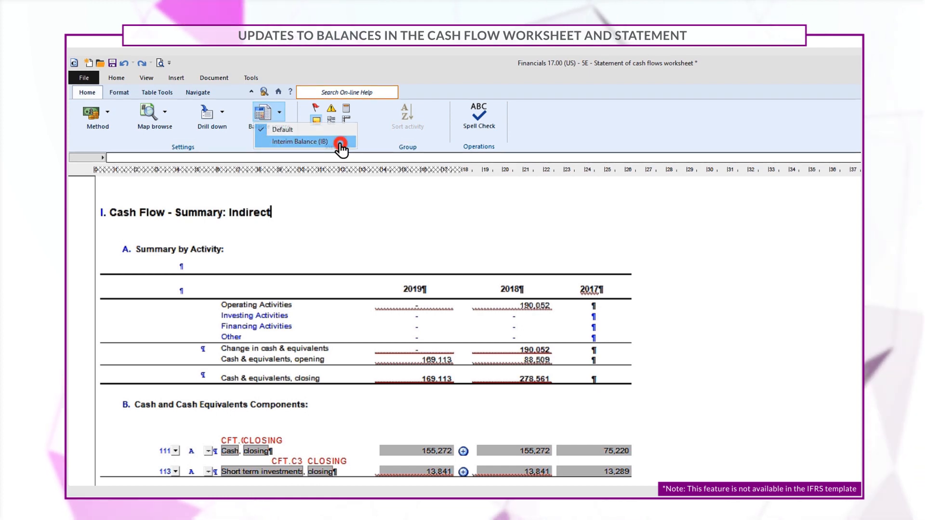
{"action": "left_click", "coordinate": [301, 141]}
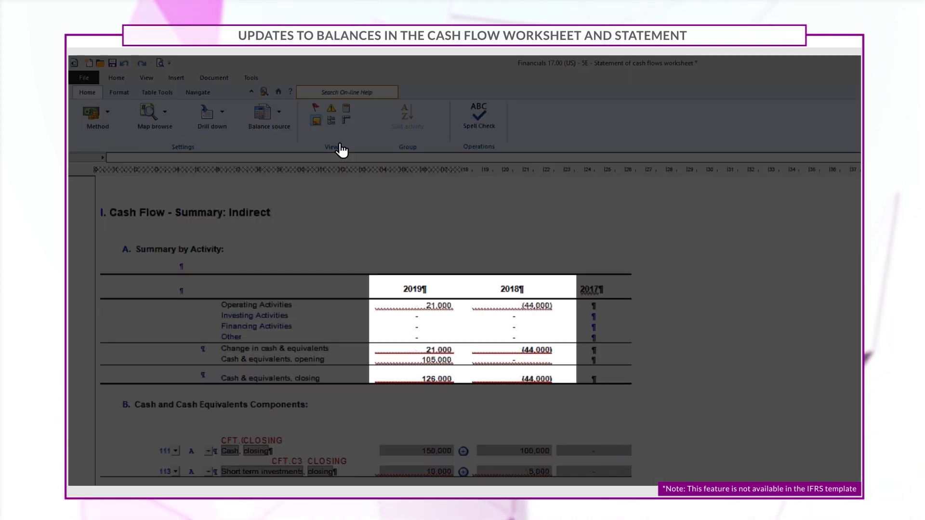